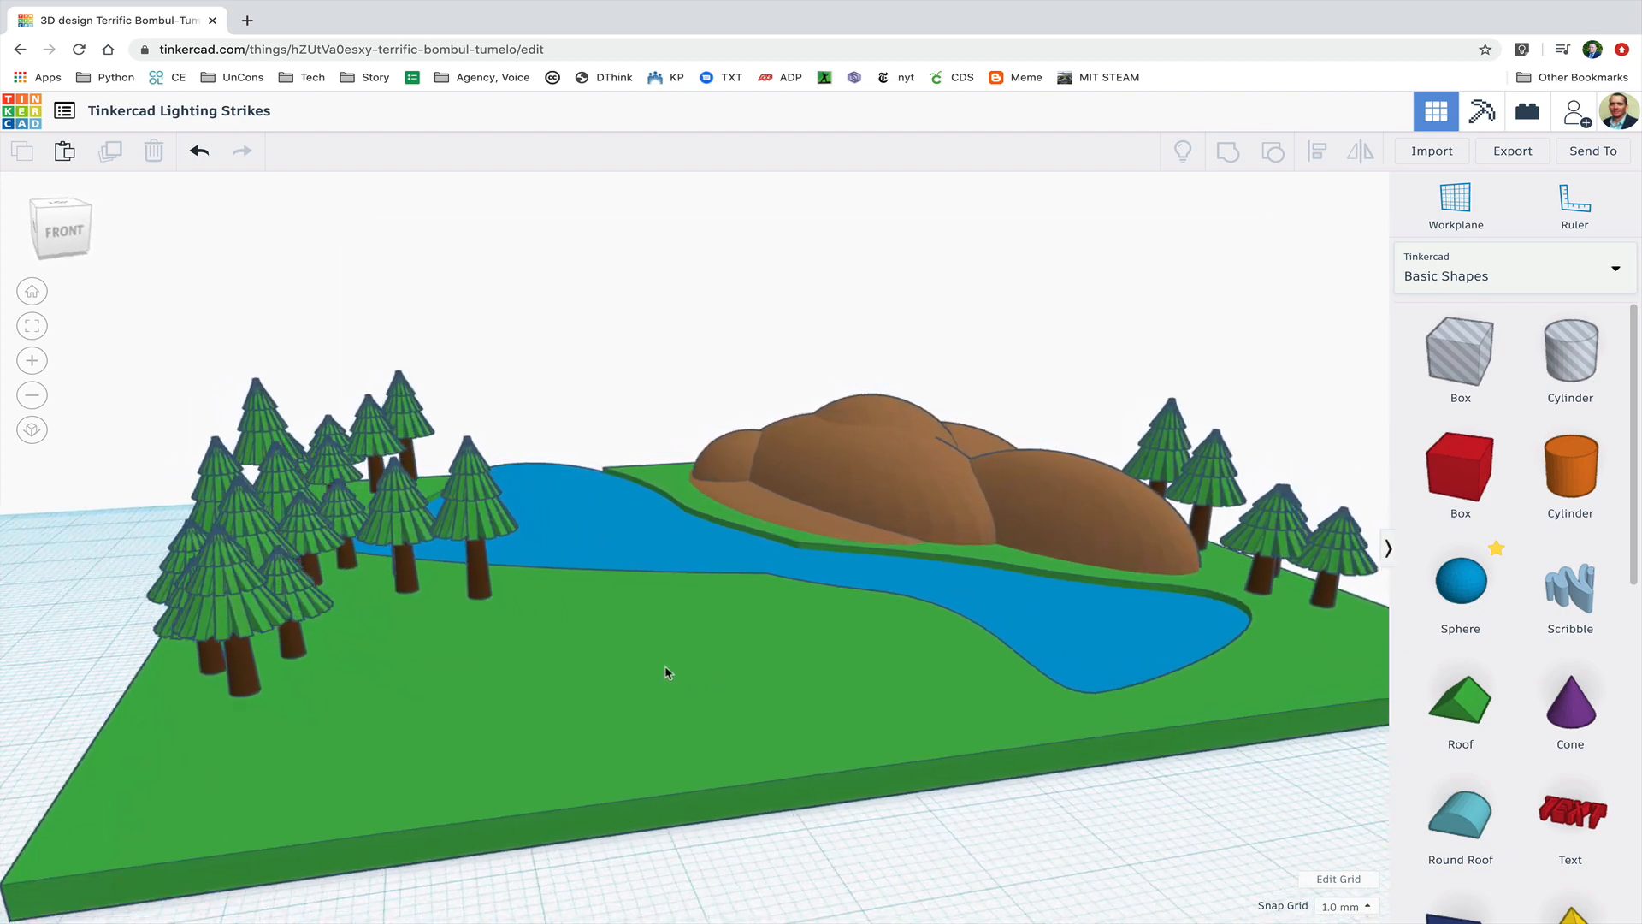
Browse the example landscape and office-building designs, then open the blank 'Lightning Strikes' design.
left_click_drag(665, 673, 503, 661)
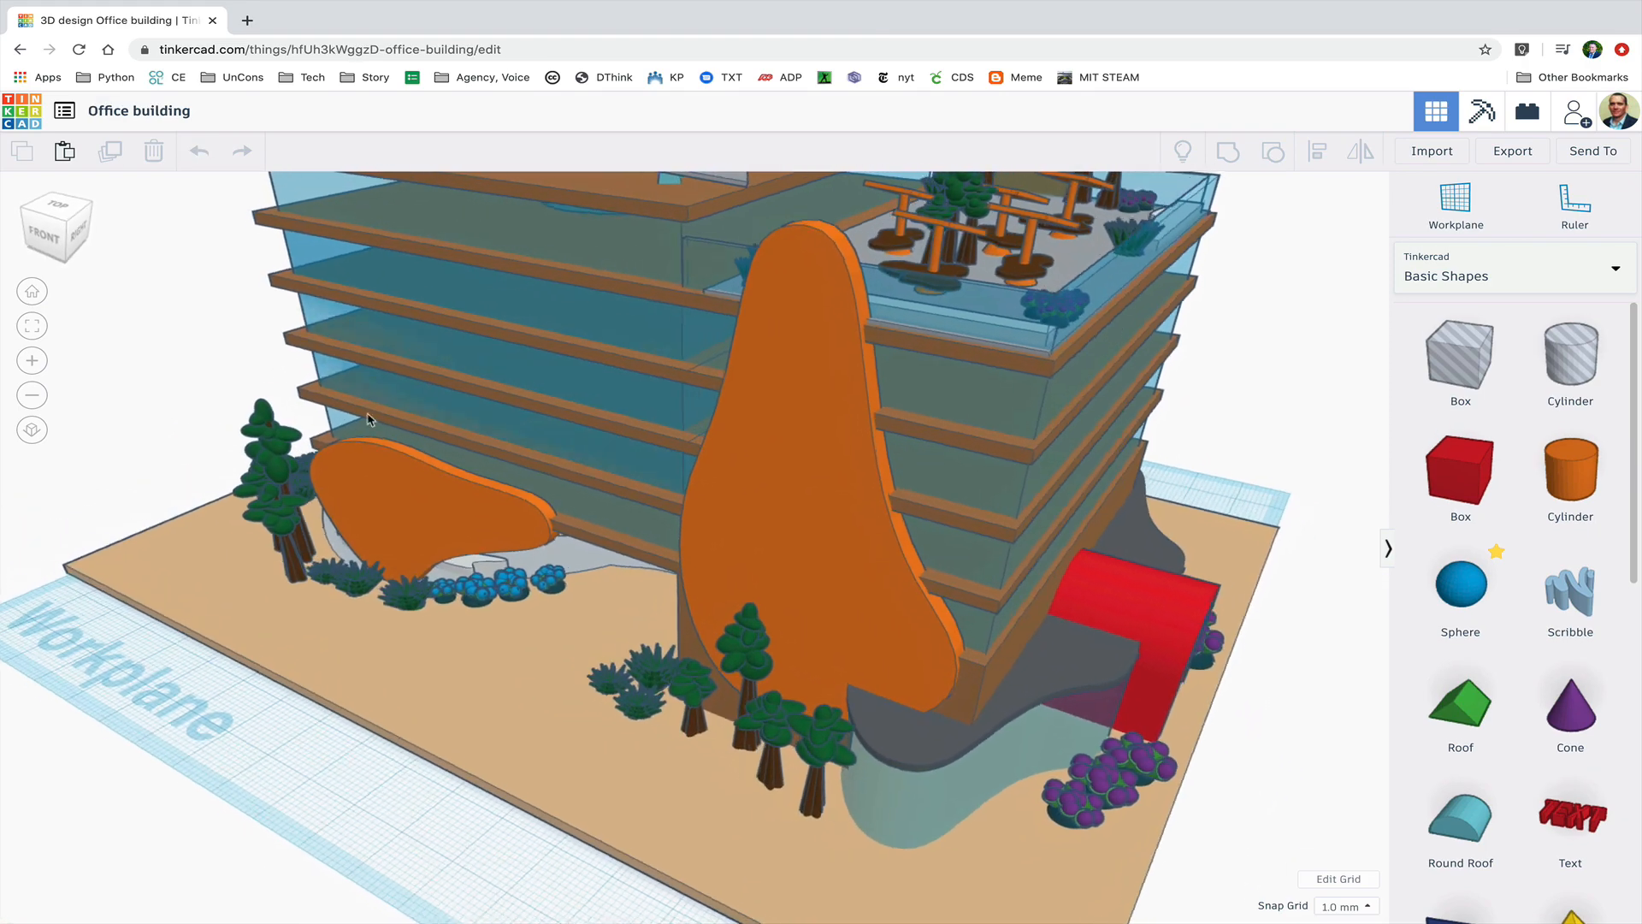
left_click_drag(367, 419, 713, 405)
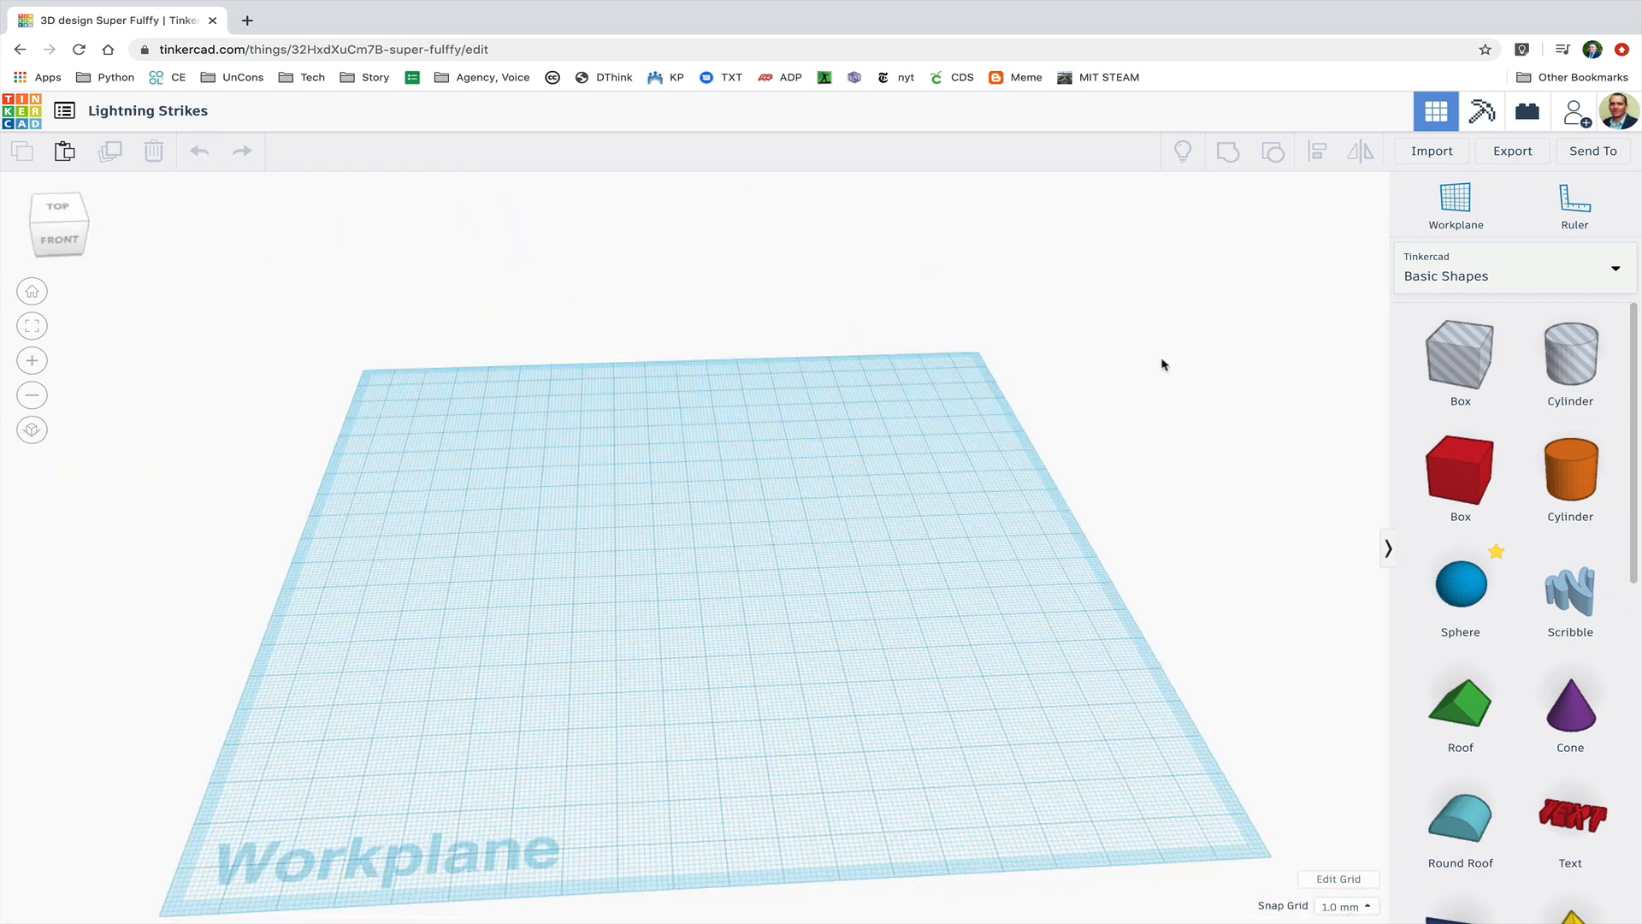
mouse_move(1492, 279)
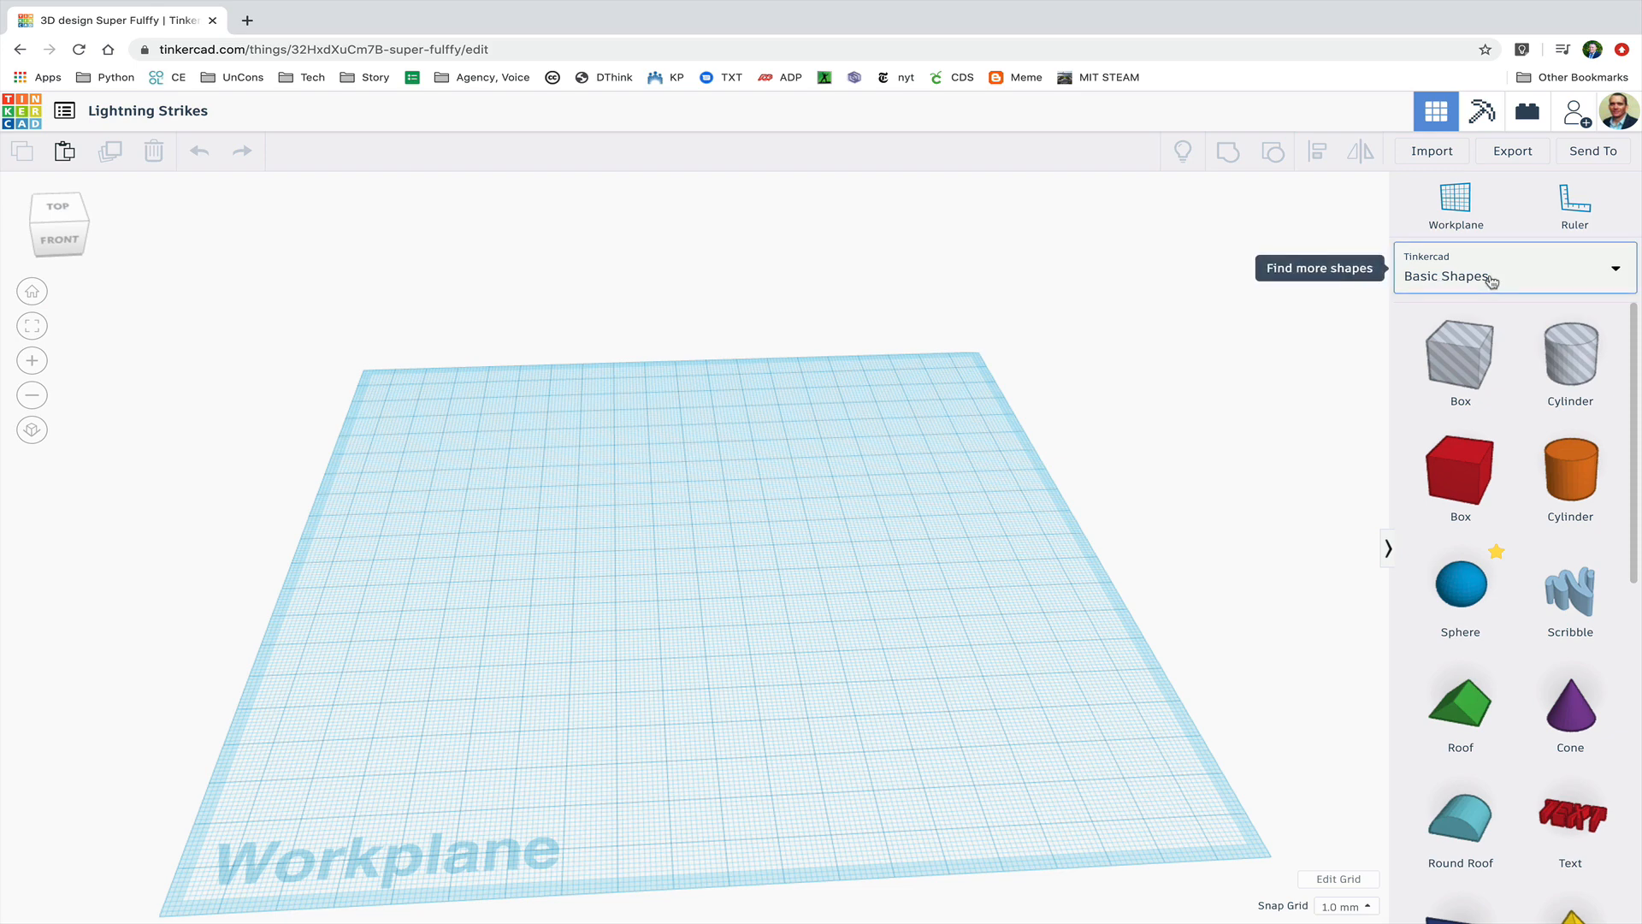
Drop the Extrusion shape from Shape Generators > Featured onto the workplane centre.
left_click(1508, 275)
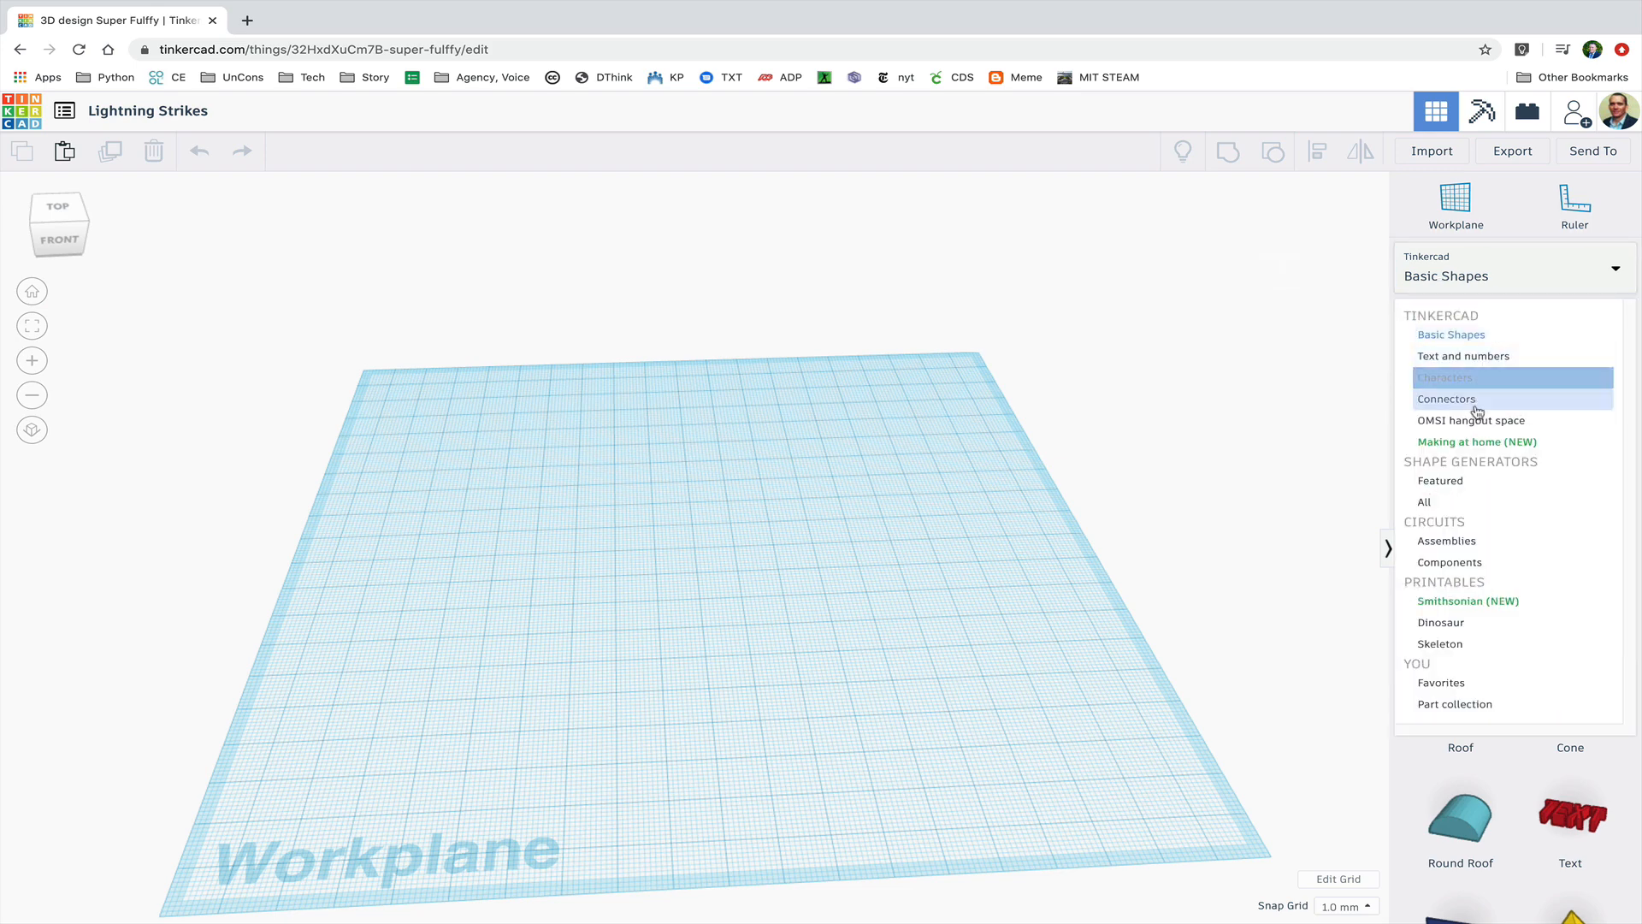
left_click(1440, 480)
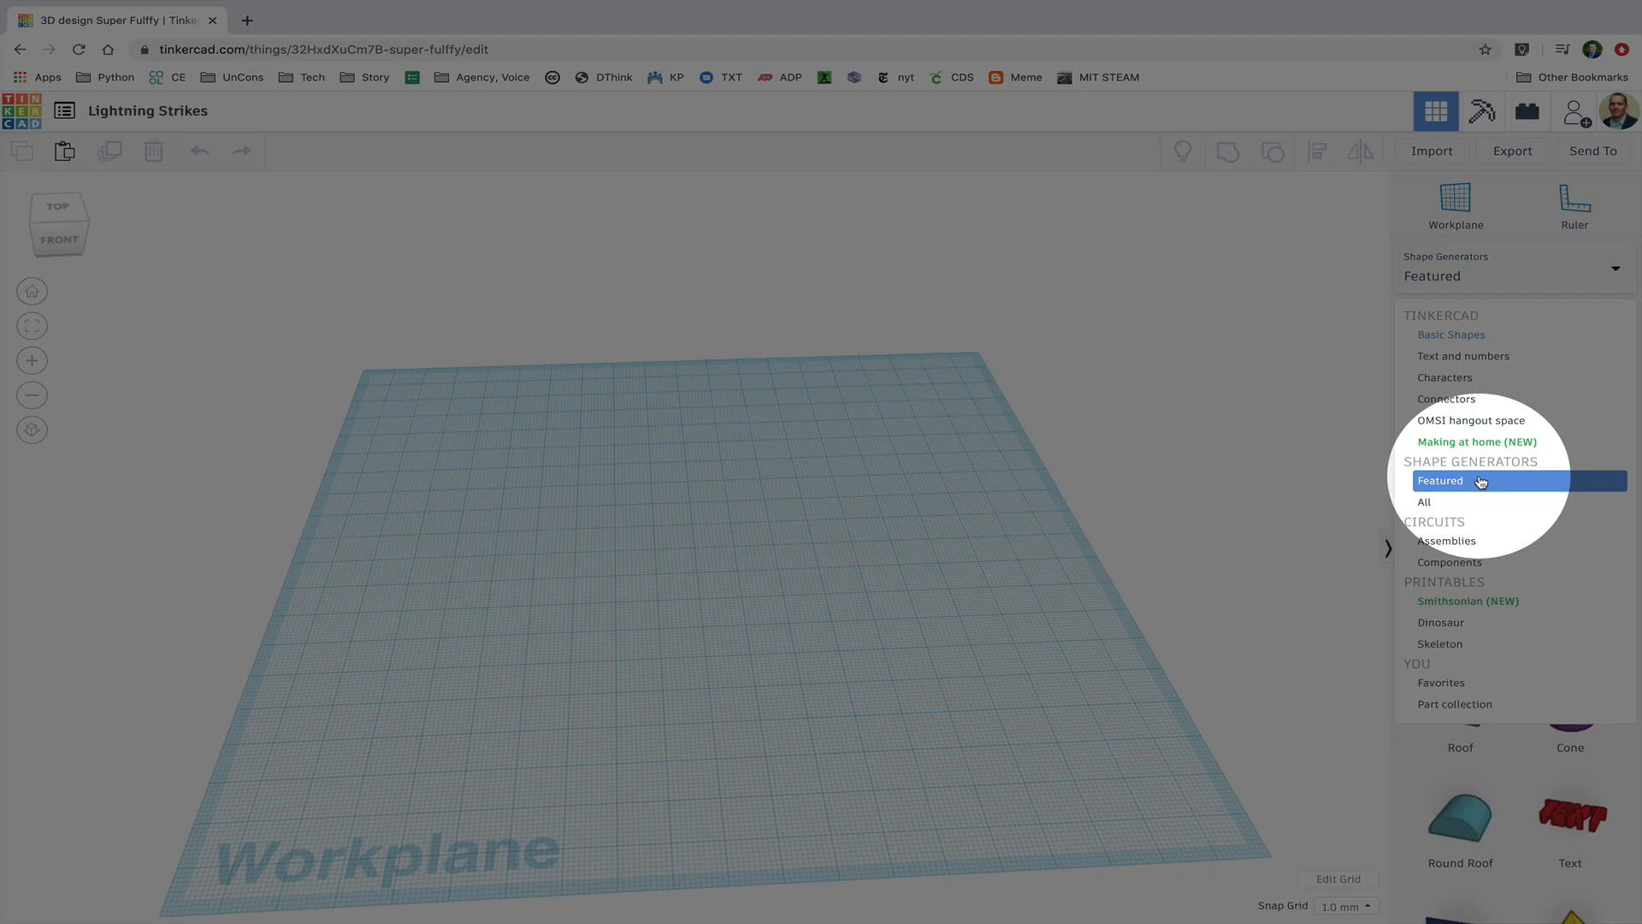
left_click(1440, 480)
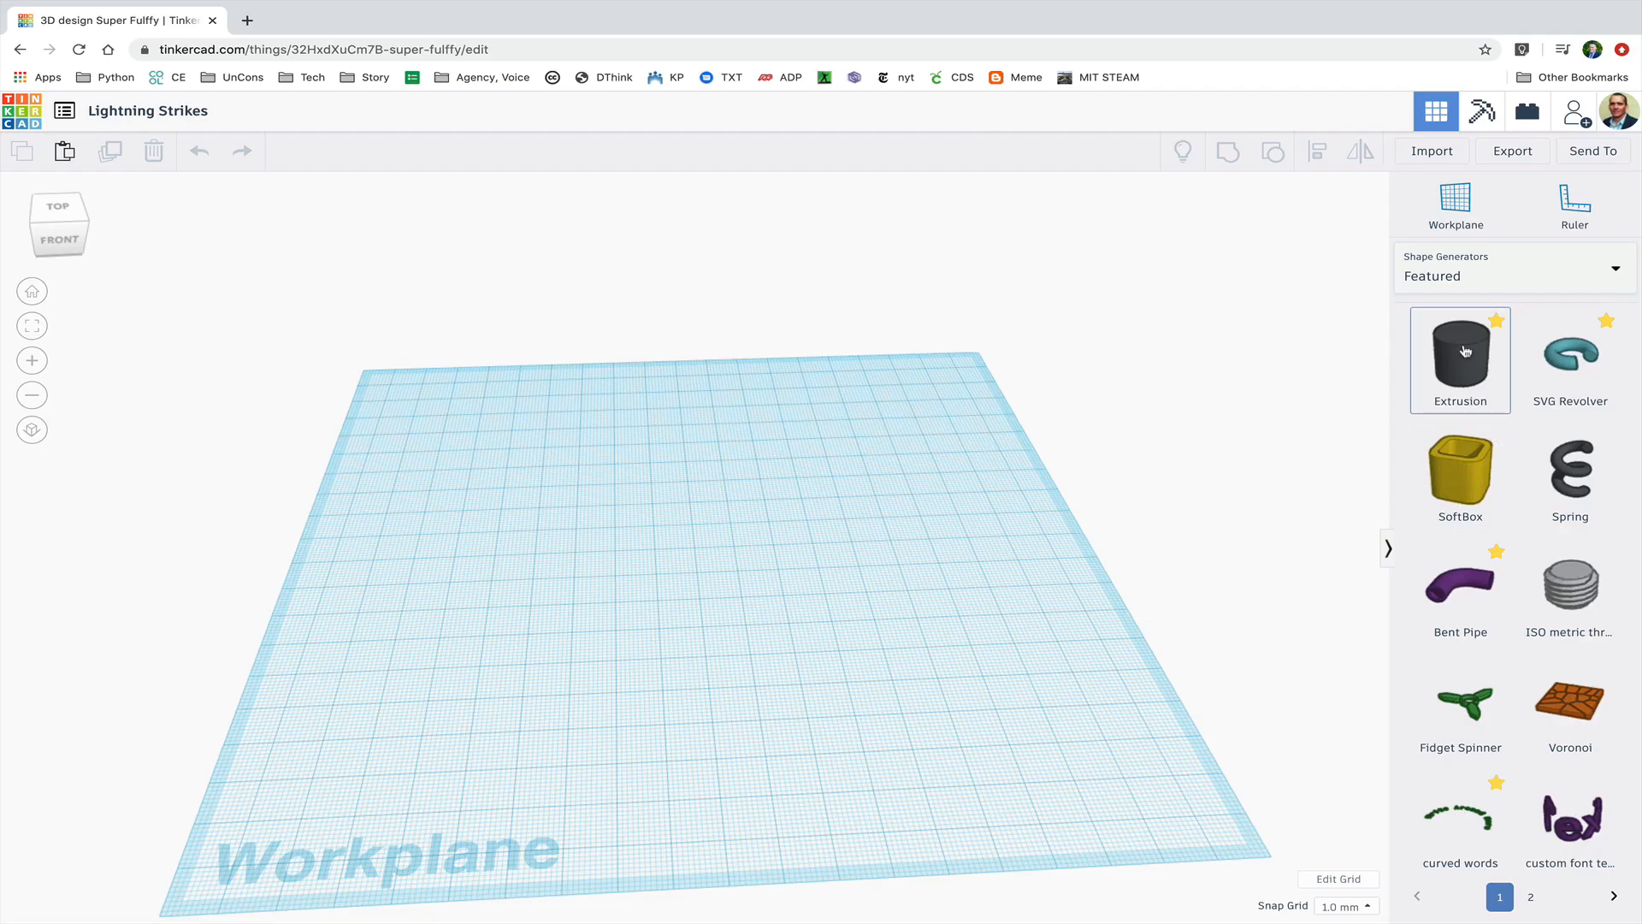
left_click(1459, 356)
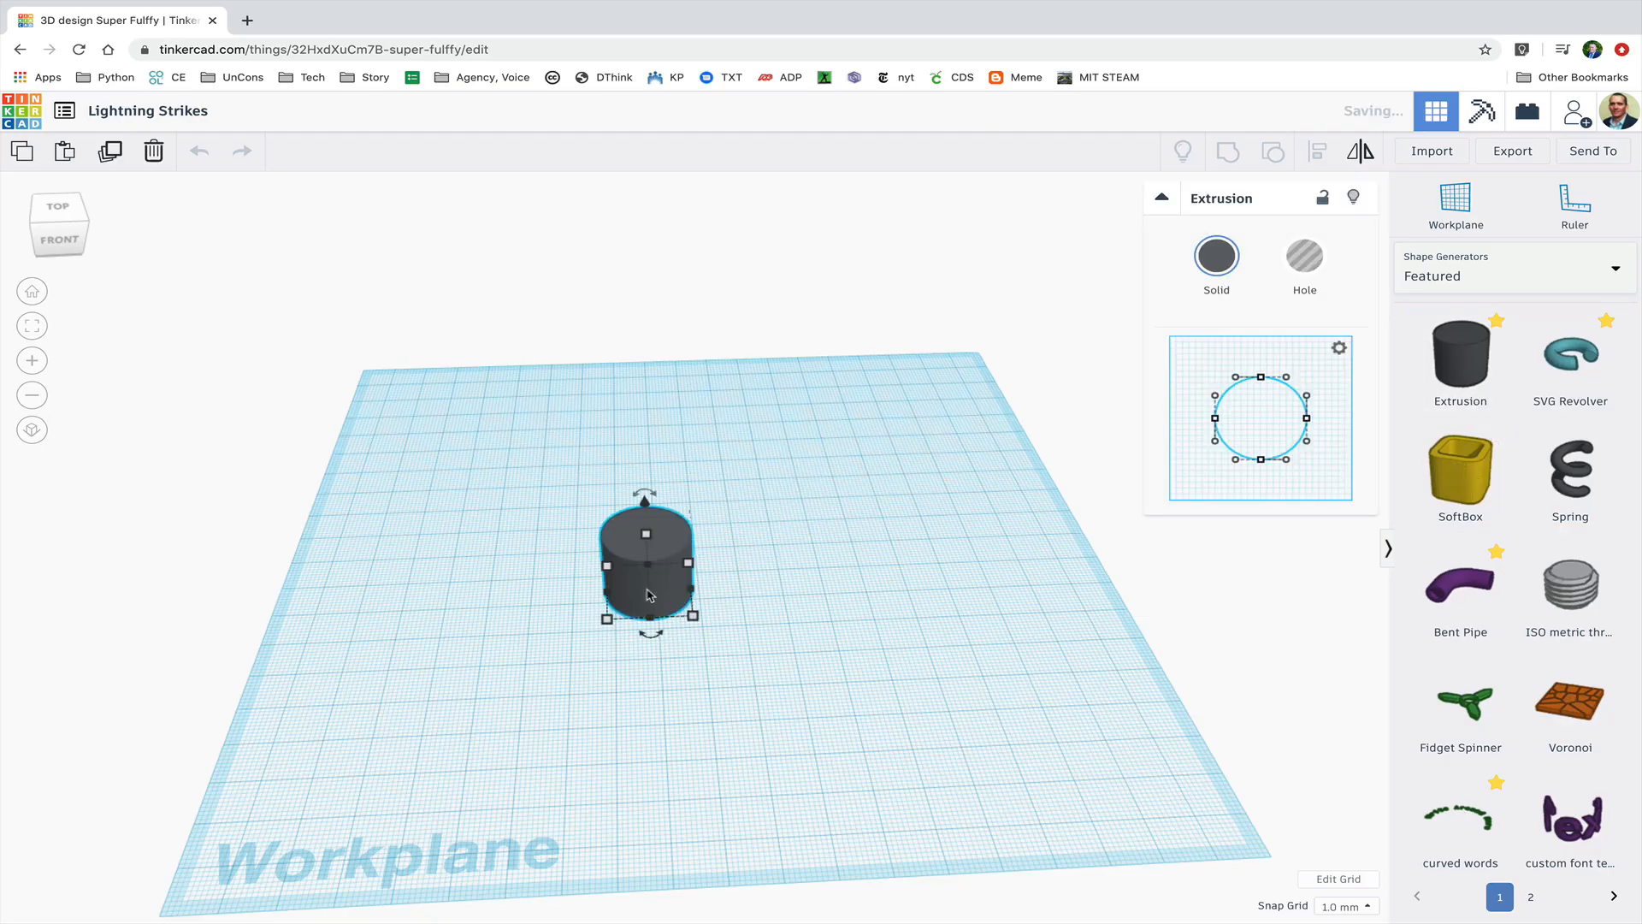
Colour the Extrusion shape orange from the Solid colour presets and fit the view to it.
left_click(1214, 257)
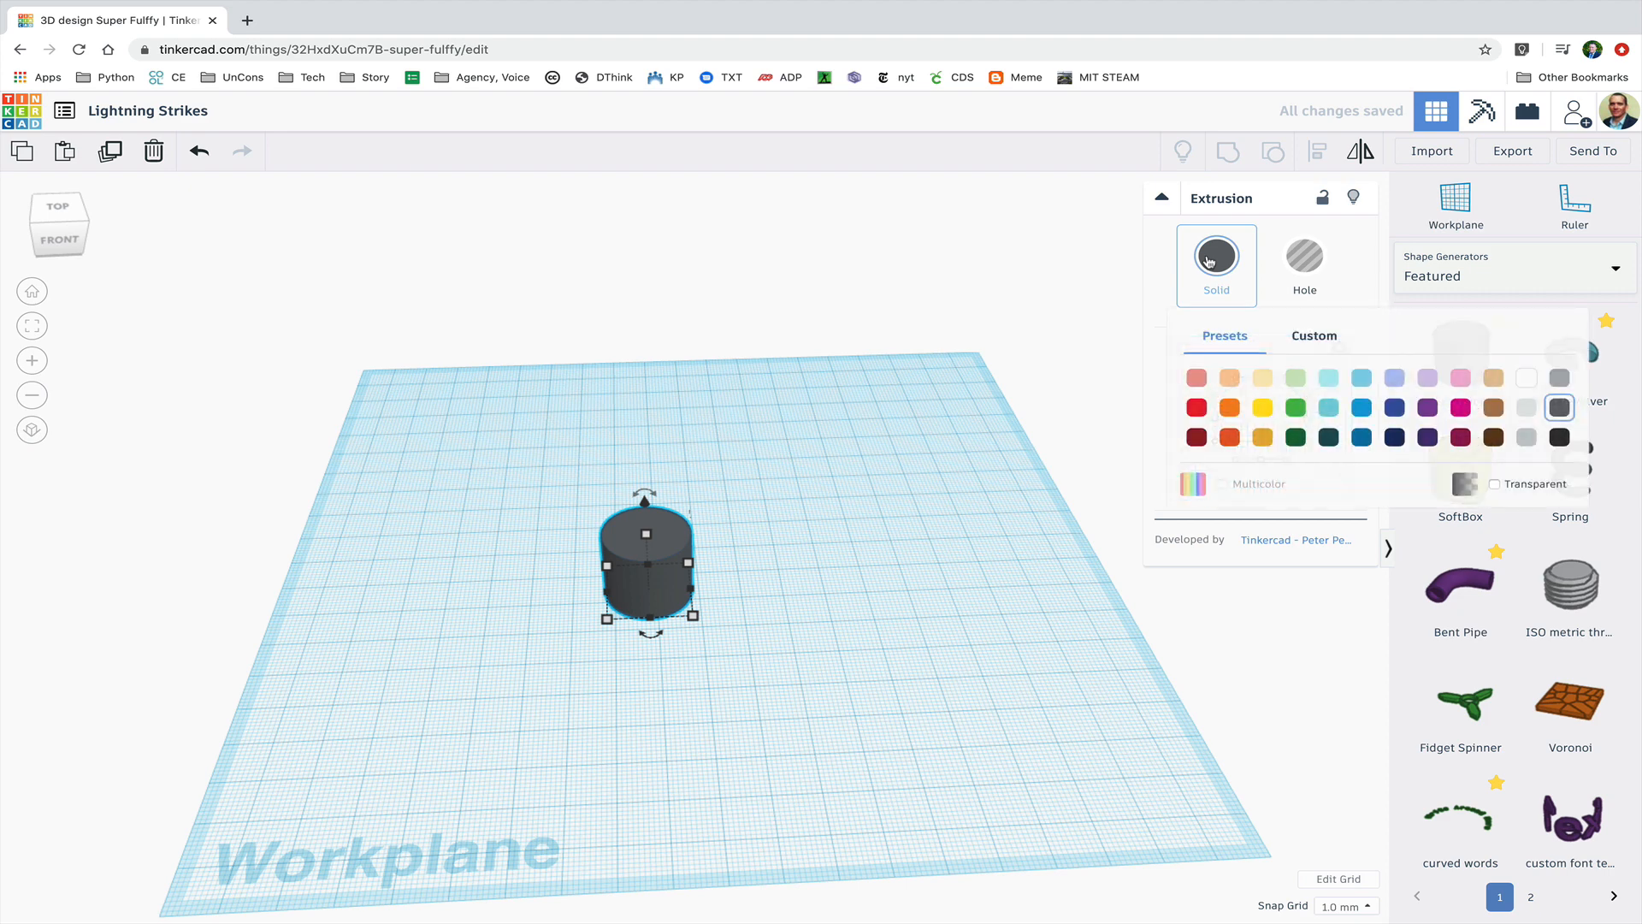
left_click(1229, 407)
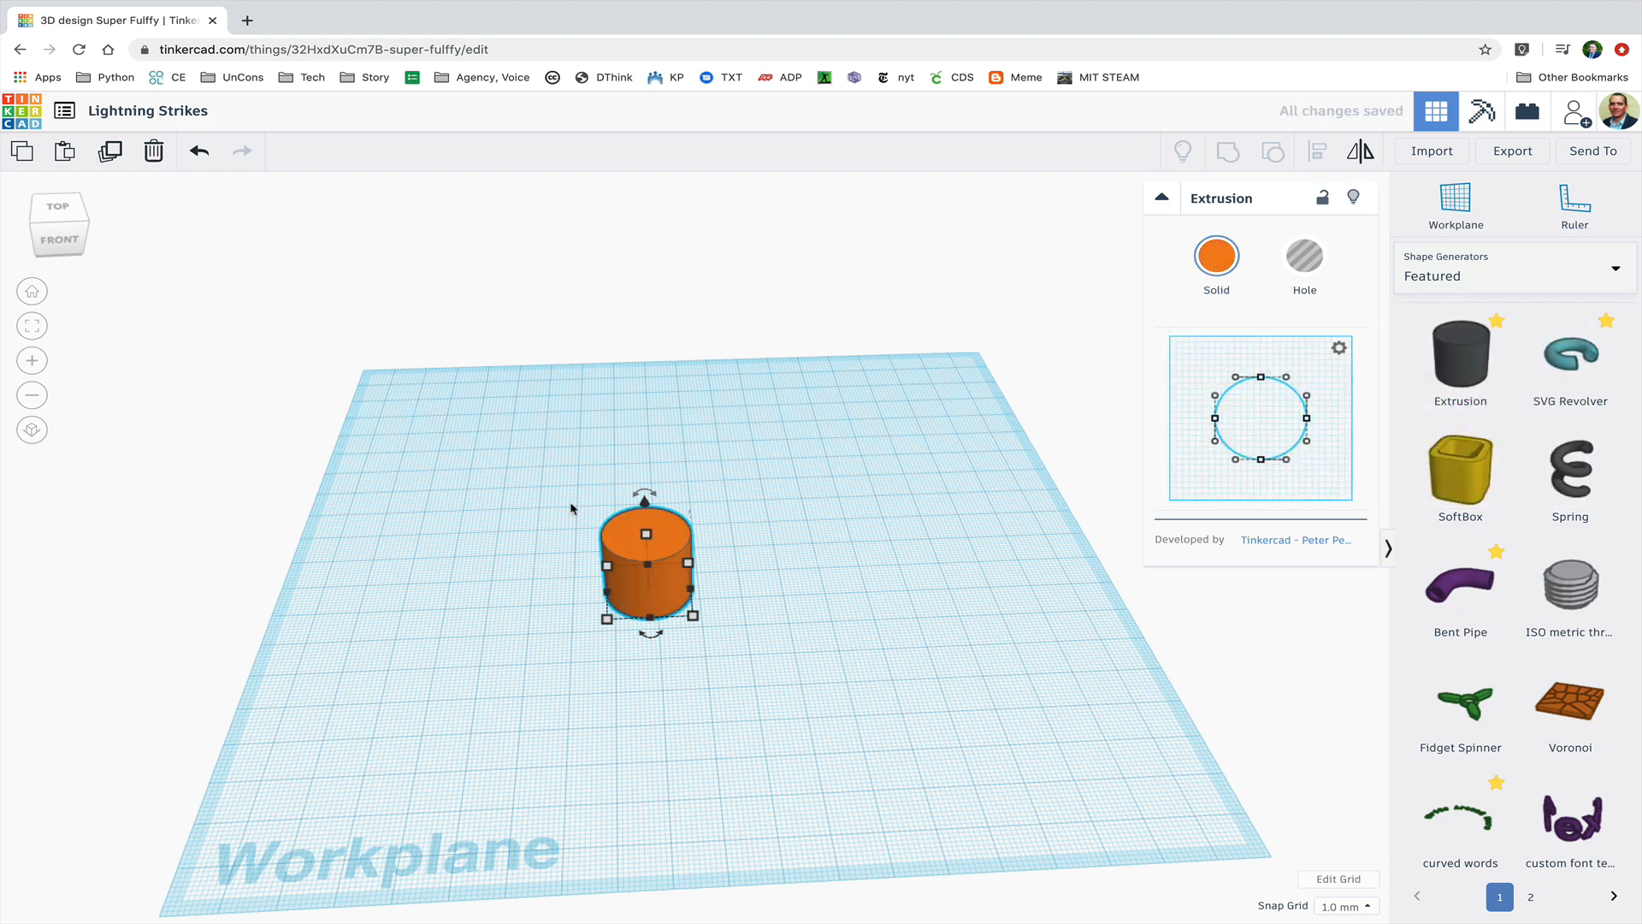
mouse_move(32, 326)
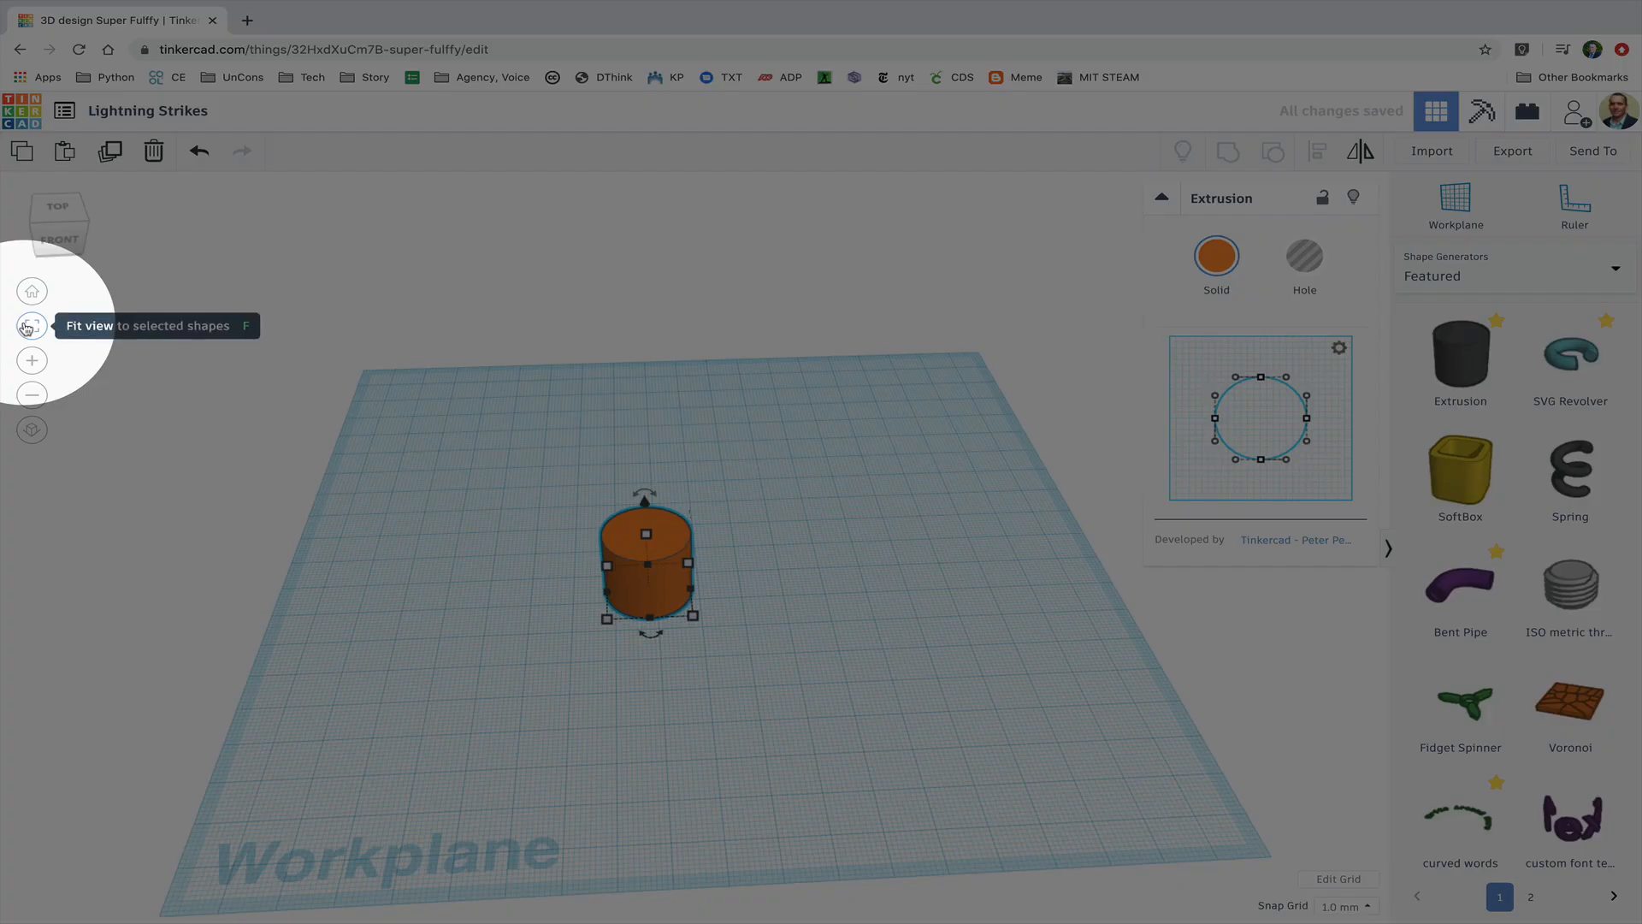
left_click(32, 326)
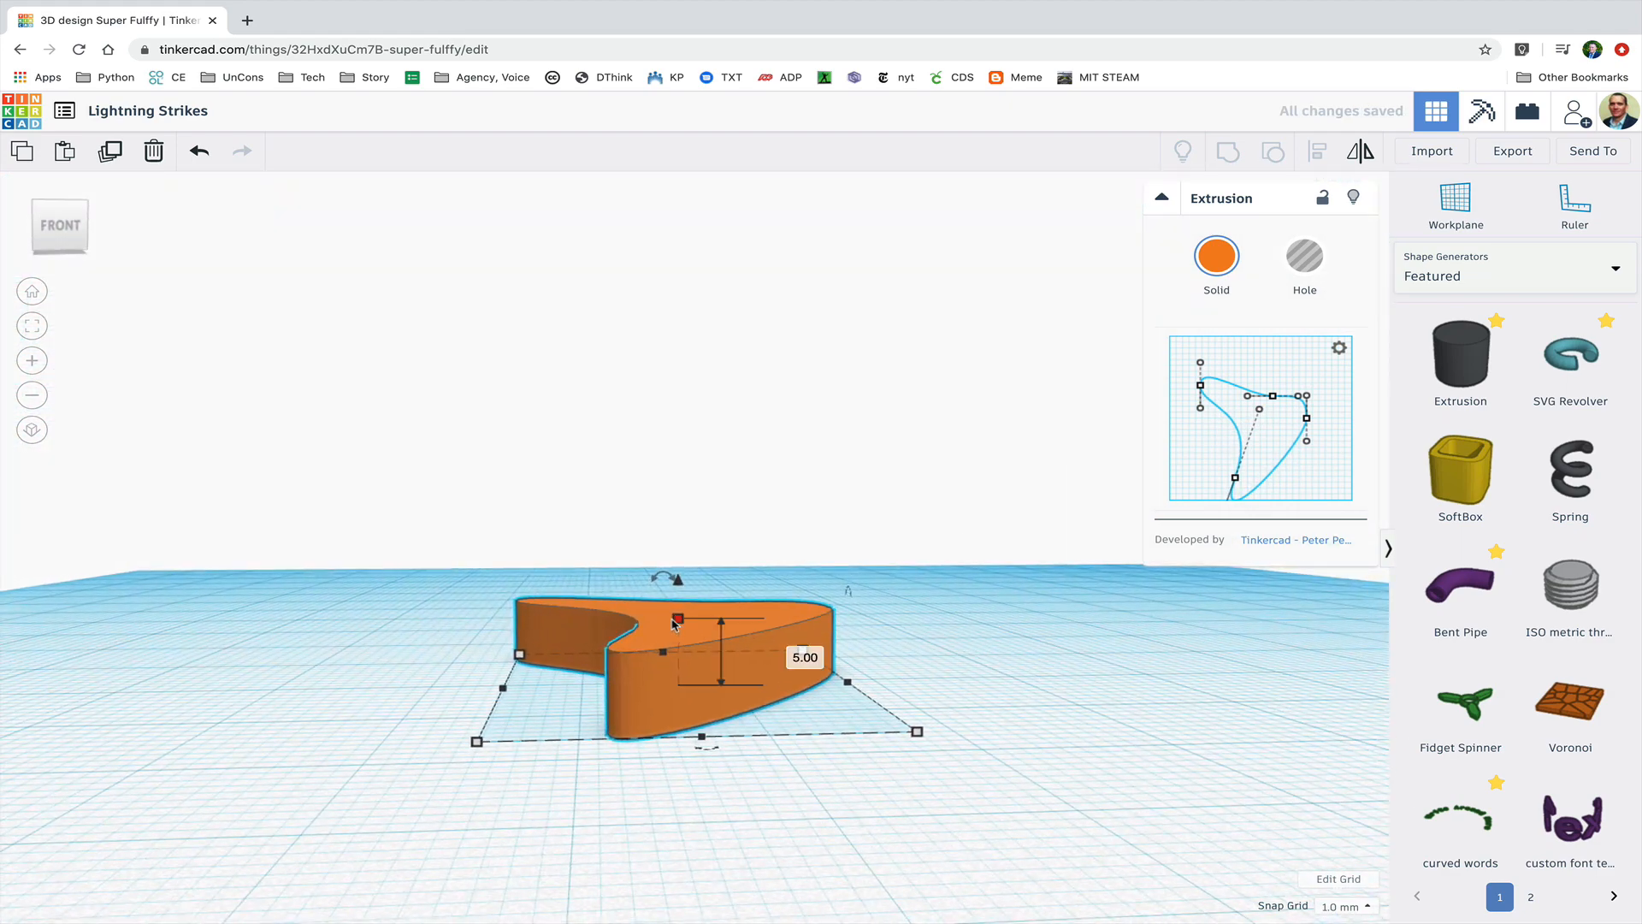
Drag the rotation handle to tip the curved orange extrusion upright at -90°.
left_click_drag(670, 578, 765, 612)
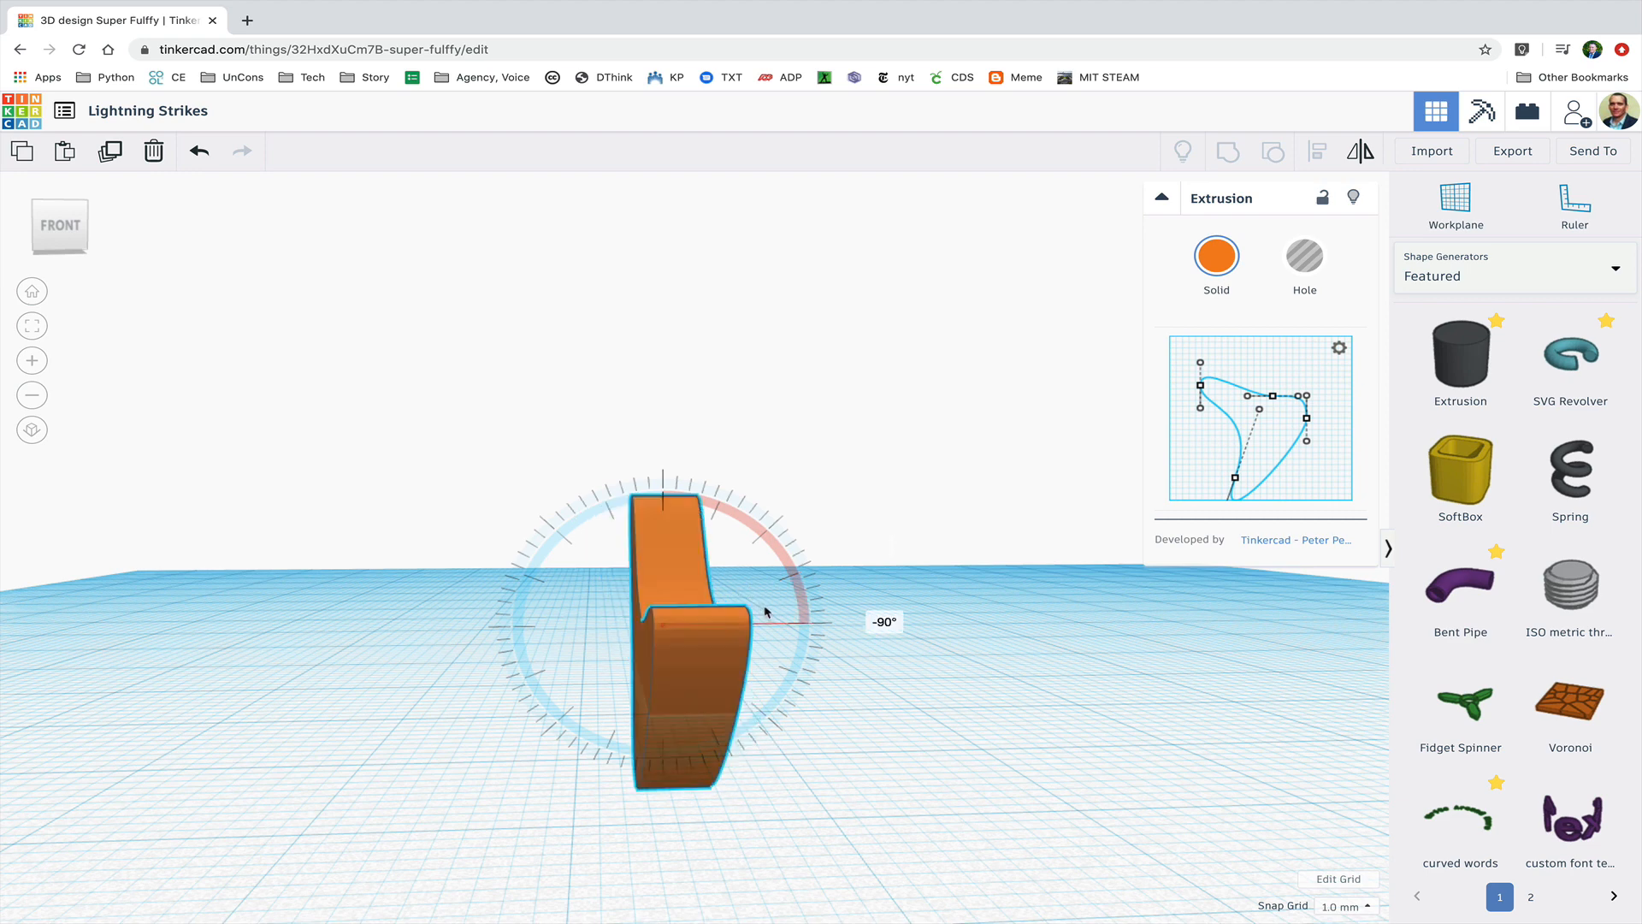